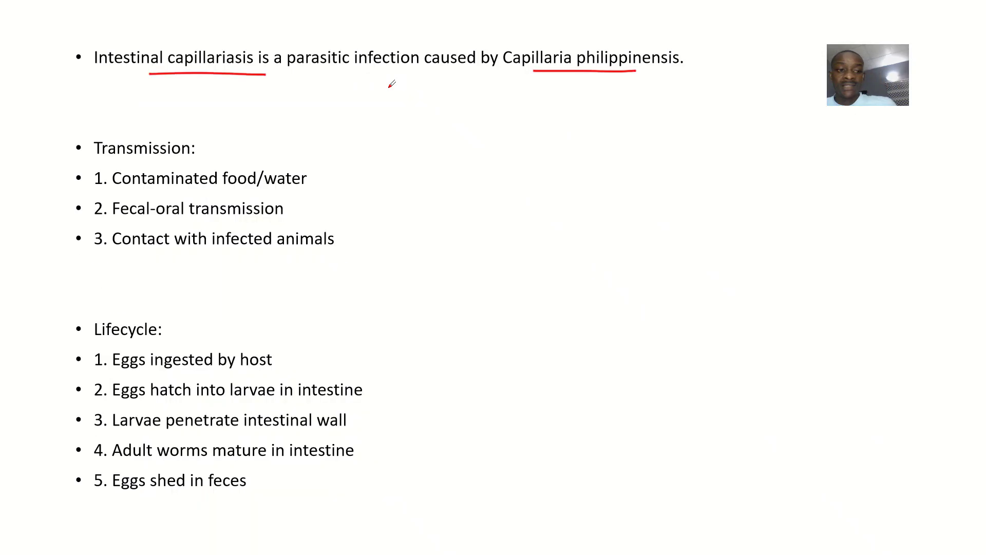
pyautogui.moveTo(217, 182)
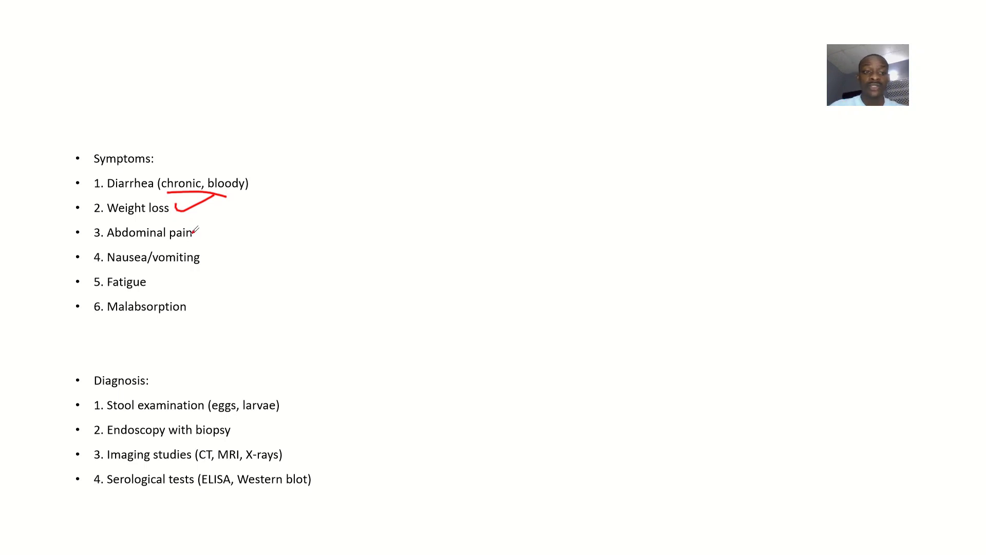
# Step: Draw red pen ticks beside the Abdominal pain and Nausea/vomiting symptoms
pyautogui.moveTo(195, 233); pyautogui.dragTo(251, 246)
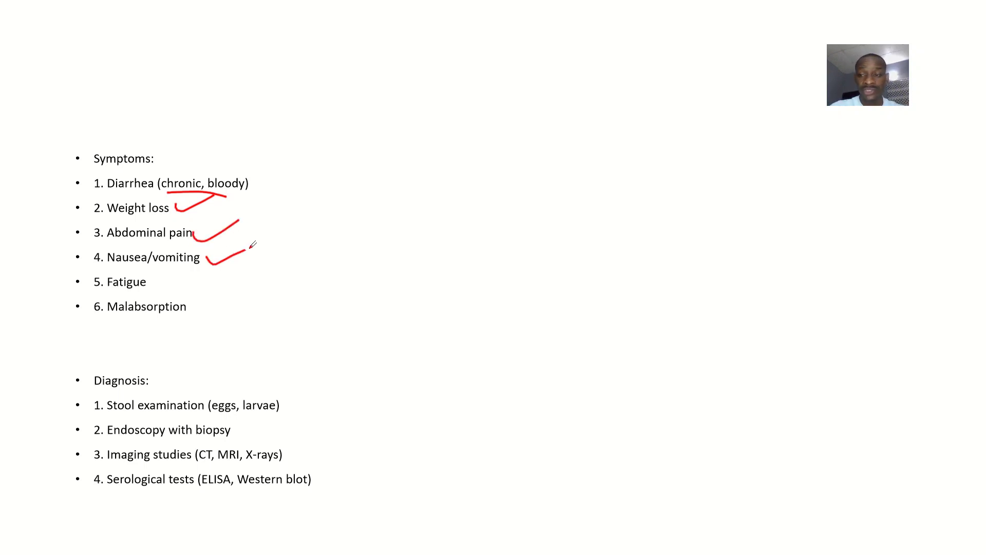
pyautogui.moveTo(160, 289); pyautogui.dragTo(198, 277)
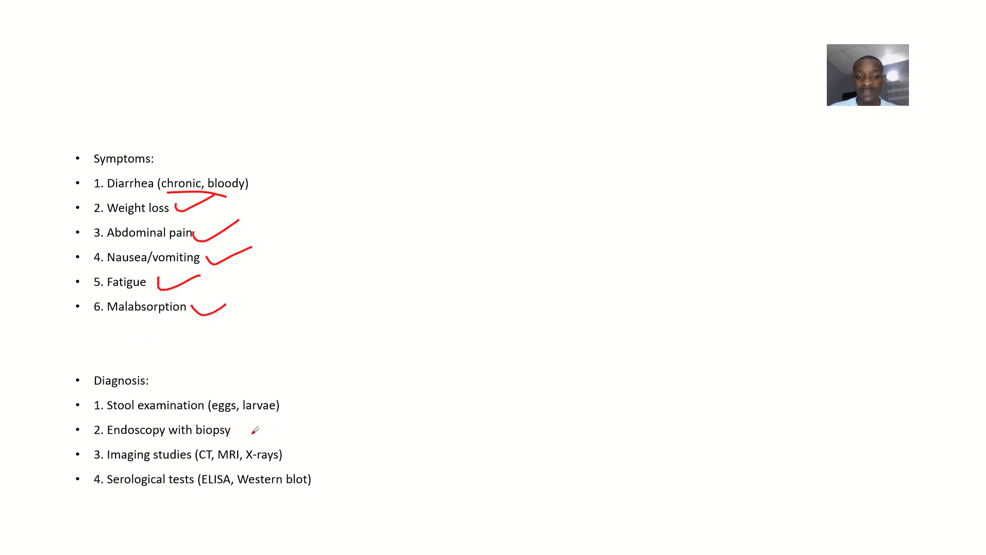
# Step: Tick 'Endoscopy with biopsy' and underline 'Imaging studies' in red in the diagnosis list
pyautogui.moveTo(252, 434); pyautogui.dragTo(286, 422)
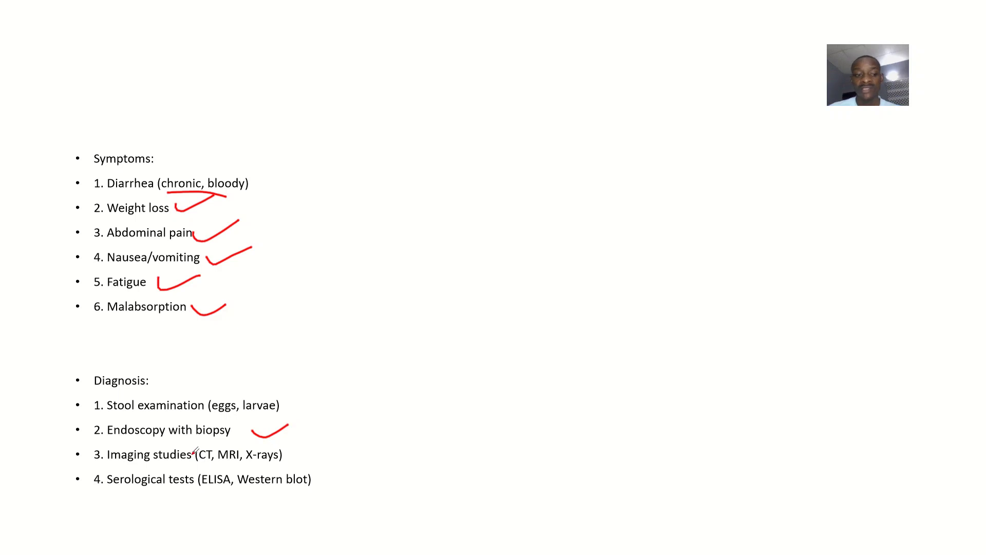
pyautogui.moveTo(117, 465); pyautogui.dragTo(231, 467)
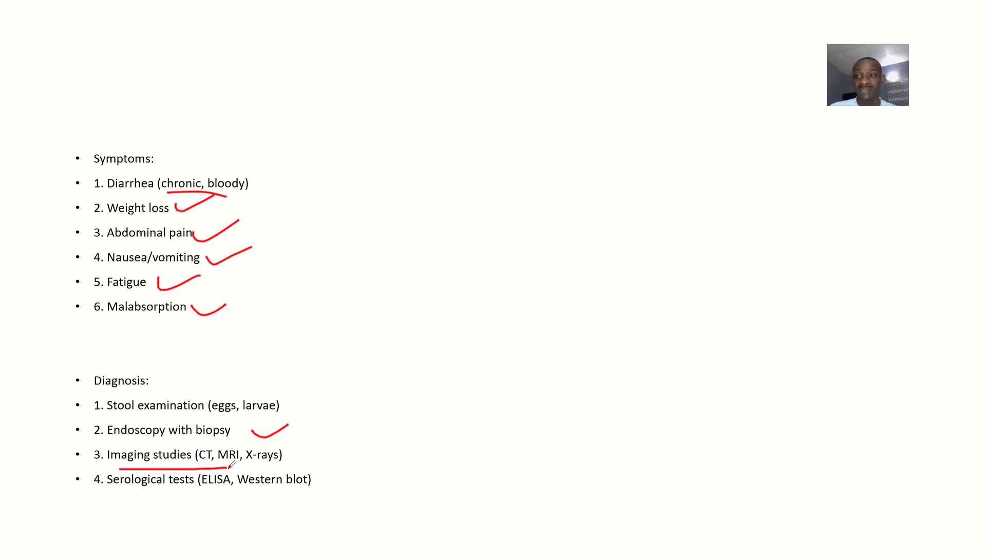